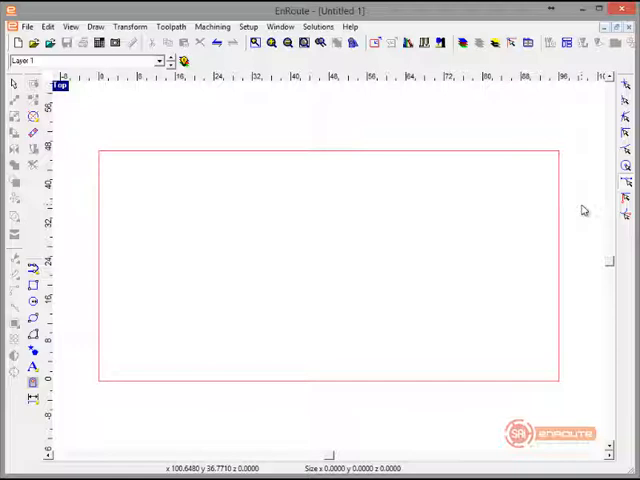
{"action": "mouse_move", "coordinate": [308, 220]}
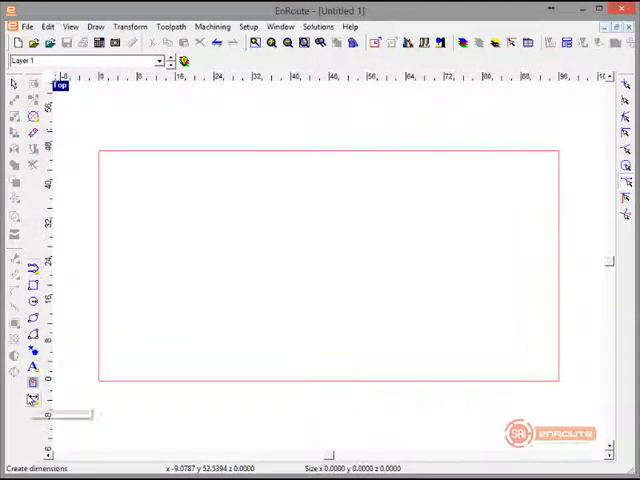
{"action": "mouse_move", "coordinate": [32, 400]}
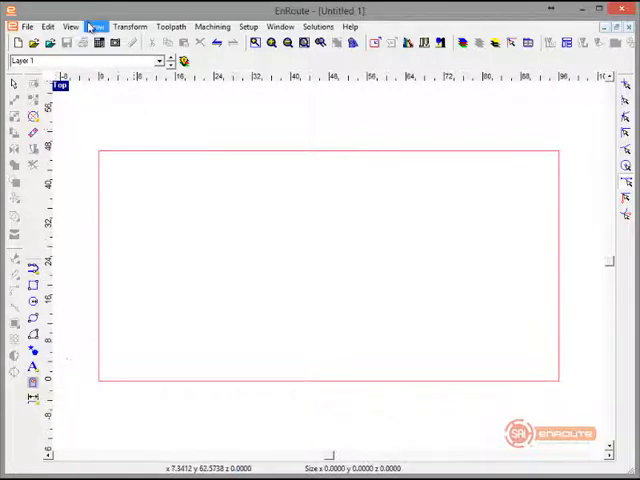
- Bring up the Draw menu listing line, polyline and Bezier curve commands
{"action": "left_click", "coordinate": [96, 26]}
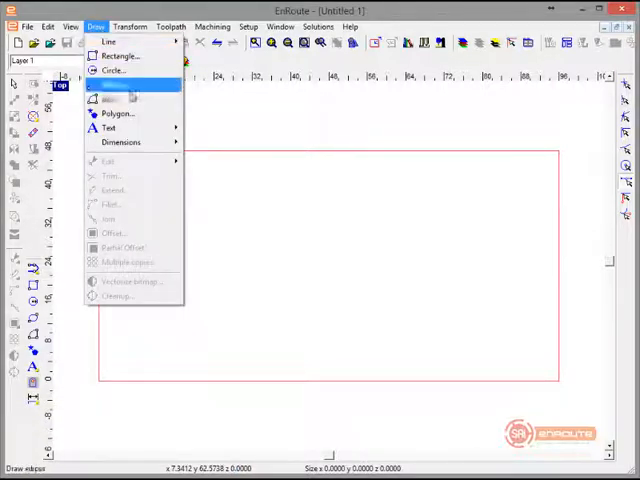
{"action": "mouse_move", "coordinate": [116, 112]}
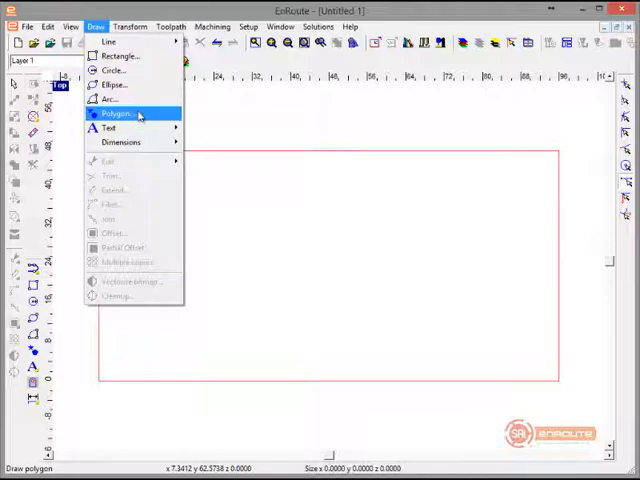
{"action": "mouse_move", "coordinate": [108, 40]}
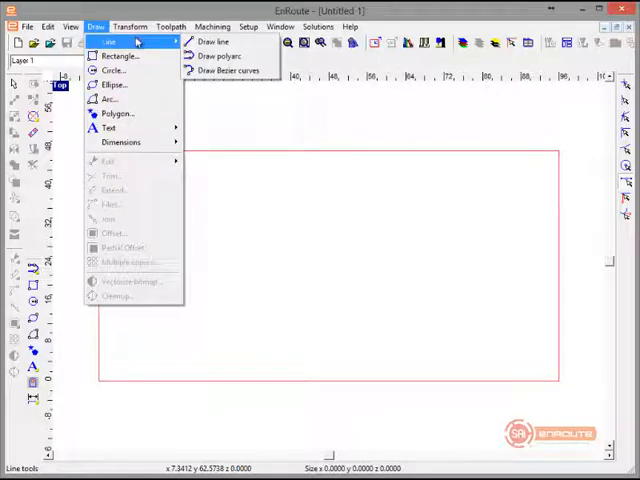
{"action": "mouse_move", "coordinate": [116, 56]}
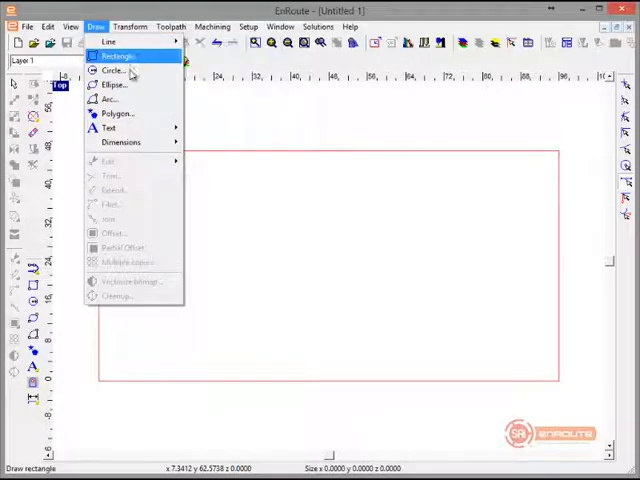
{"action": "mouse_move", "coordinate": [114, 84]}
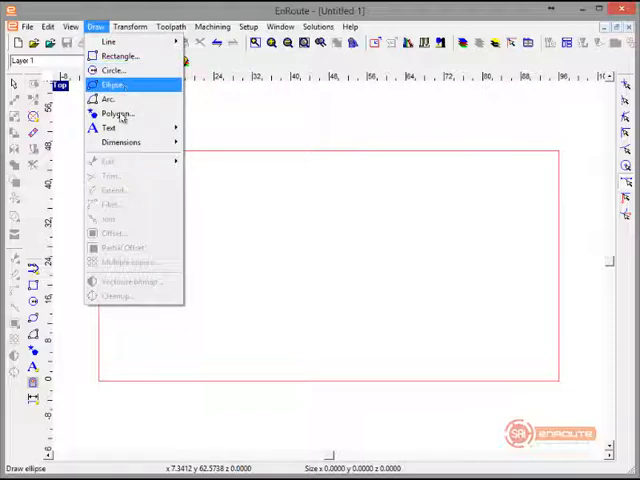
{"action": "mouse_move", "coordinate": [116, 112]}
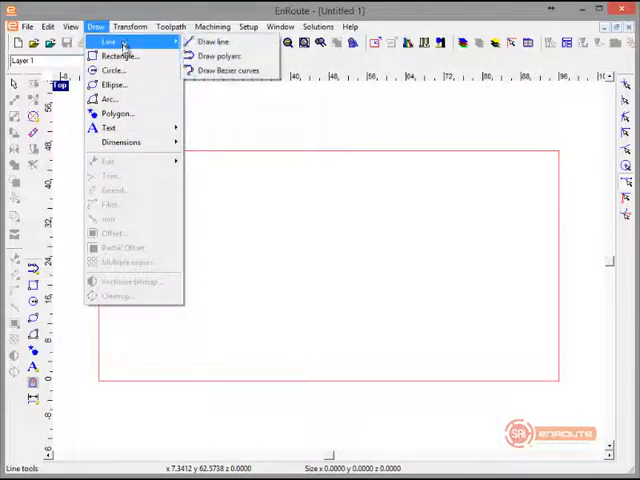
- Start the Rectangle command and choose its corner style in the parameter panel
{"action": "left_click", "coordinate": [120, 56]}
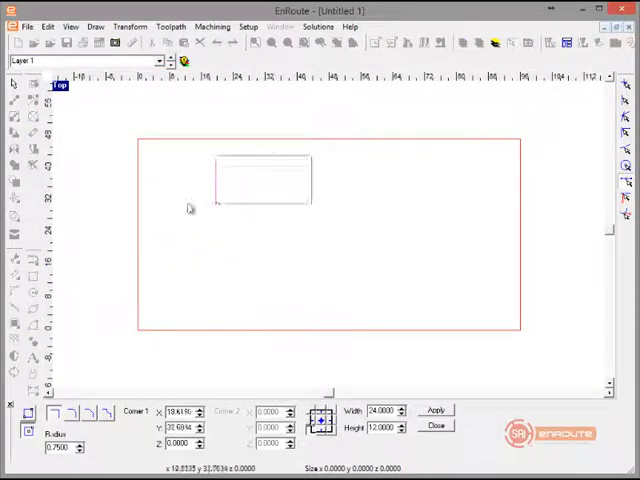
{"action": "left_click_drag", "start_coordinate": [264, 190], "coordinate": [350, 224]}
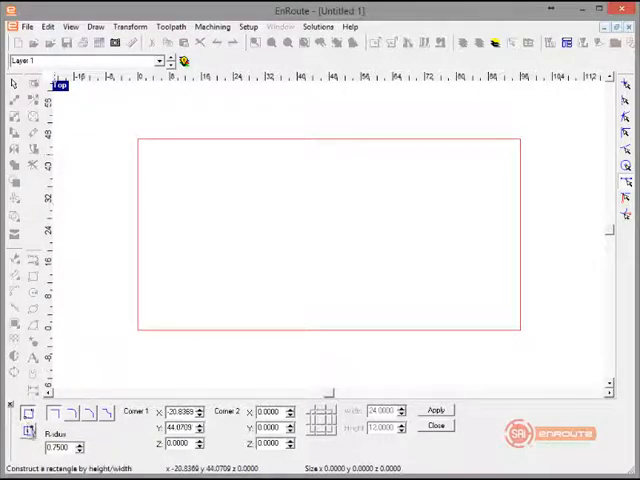
{"action": "mouse_move", "coordinate": [32, 416]}
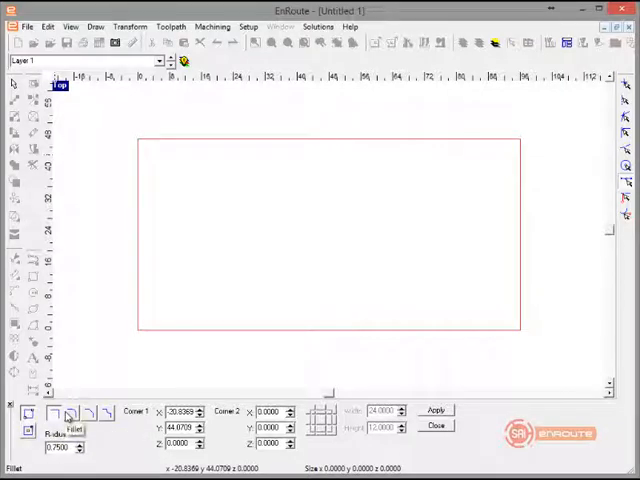
{"action": "left_click", "coordinate": [54, 414]}
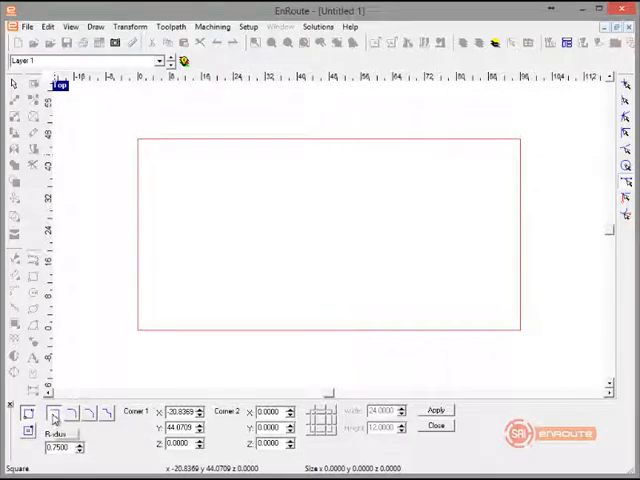
{"action": "mouse_move", "coordinate": [92, 412]}
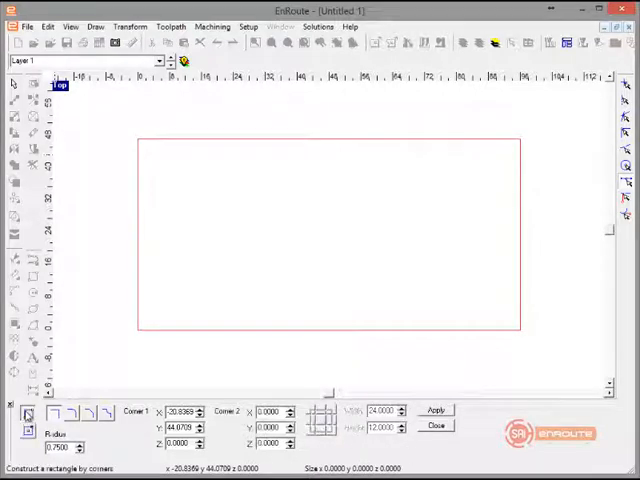
{"action": "mouse_move", "coordinate": [30, 416]}
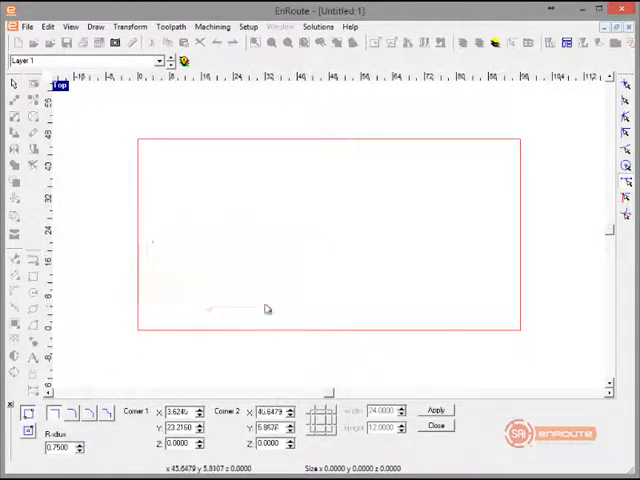
- Draw a small rectangle at the page's lower left, apply a new width, then delete it
{"action": "left_click_drag", "start_coordinate": [150, 238], "coordinate": [336, 312]}
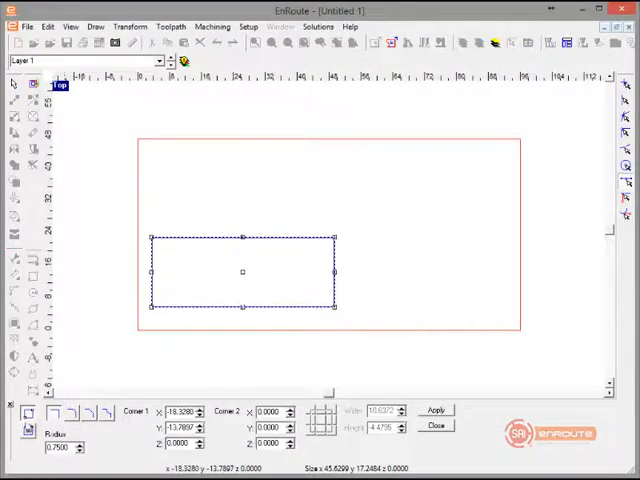
{"action": "left_click", "coordinate": [320, 420]}
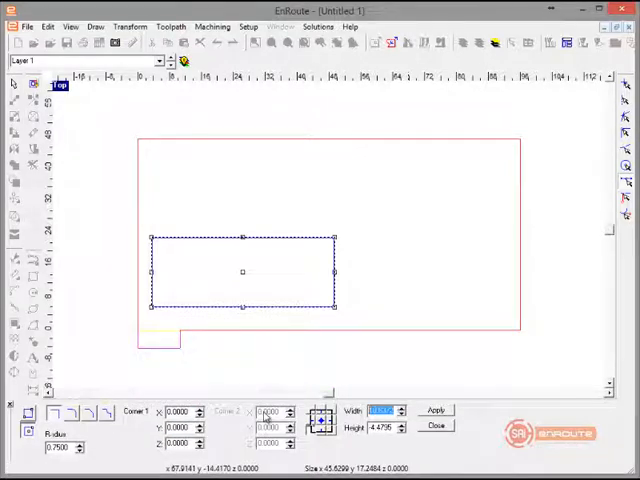
{"action": "left_click", "coordinate": [434, 410]}
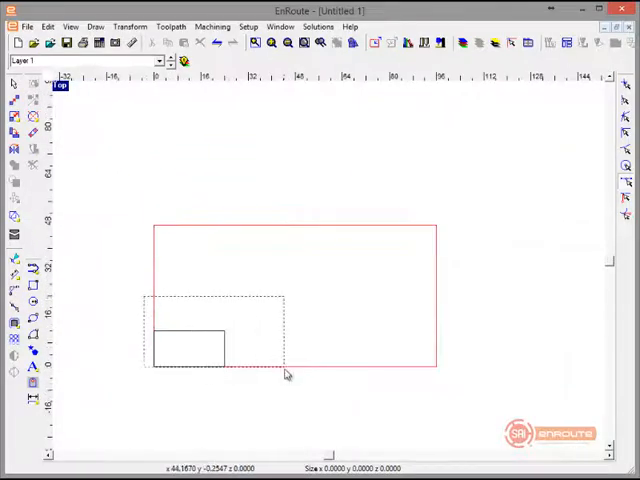
{"action": "left_click", "coordinate": [188, 348]}
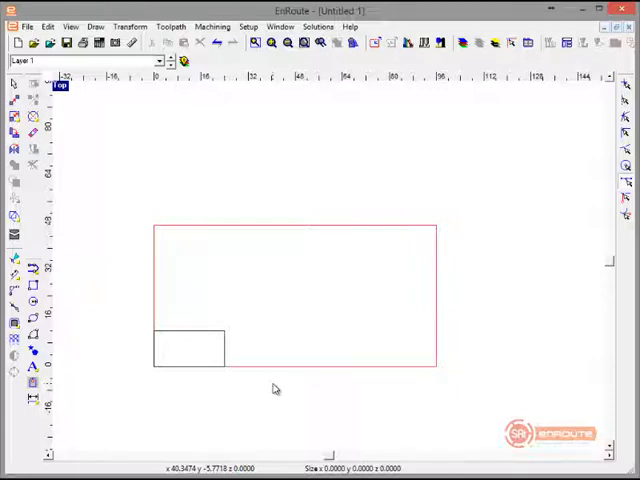
{"action": "left_click", "coordinate": [188, 348]}
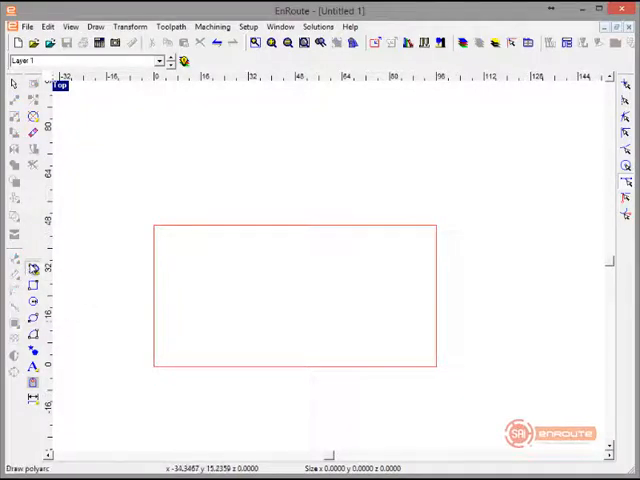
{"action": "mouse_move", "coordinate": [32, 270]}
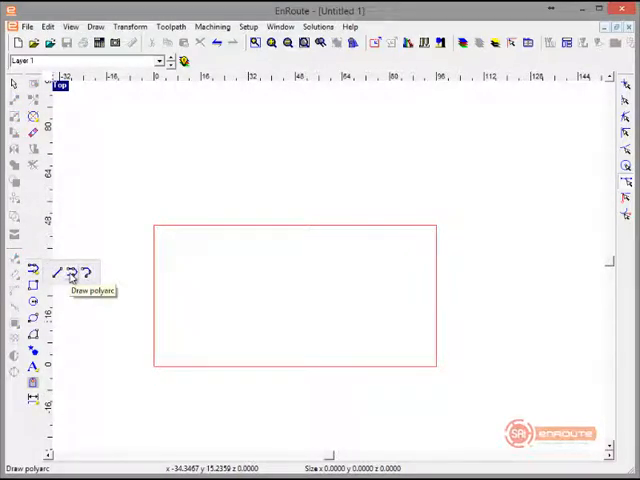
- Begin a polyline at the page's lower left and set the direction of its first segment
{"action": "left_click", "coordinate": [60, 272]}
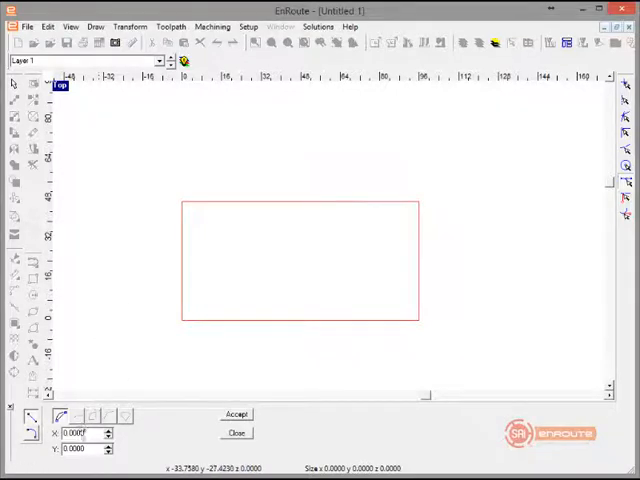
{"action": "left_click", "coordinate": [236, 414]}
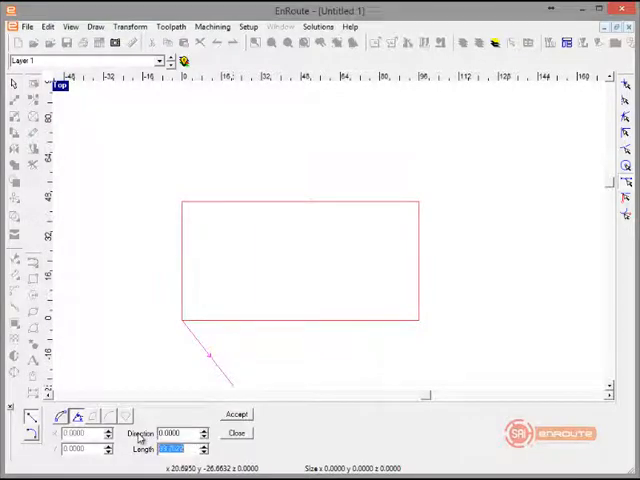
{"action": "left_click", "coordinate": [236, 414]}
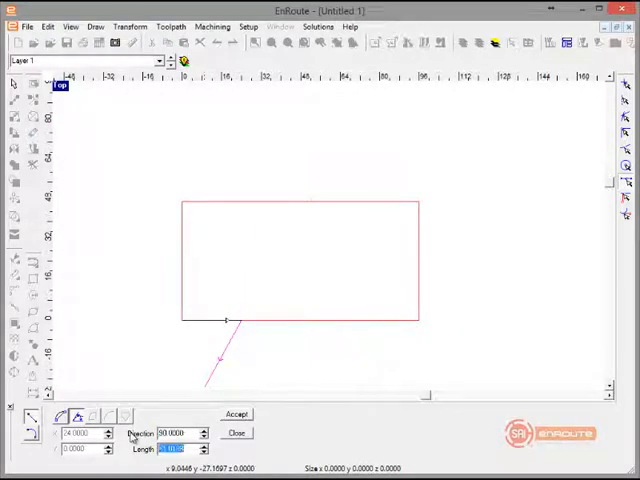
- Finish the remaining segments and accept the closed square outline
{"action": "left_click", "coordinate": [236, 414]}
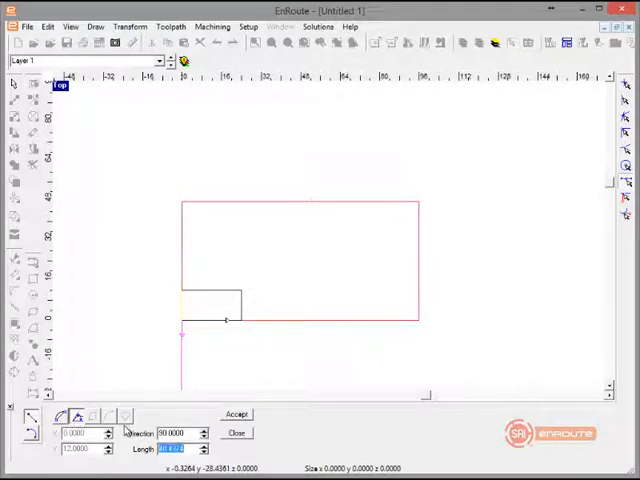
{"action": "left_click", "coordinate": [236, 414]}
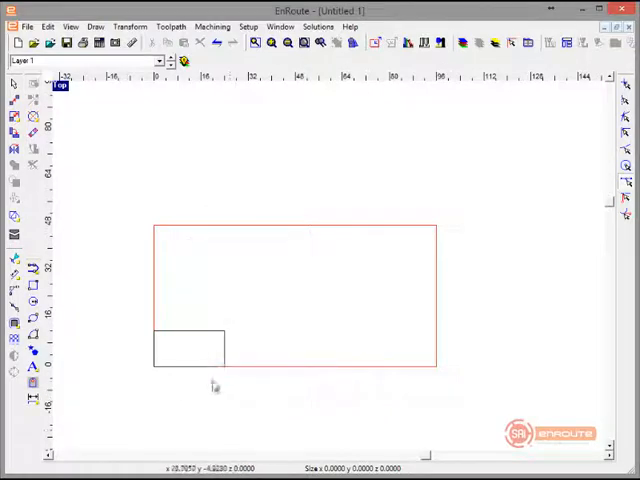
- Delete the square, sketch a trial bump-shaped Bezier curve, then delete it too
{"action": "left_click", "coordinate": [188, 348]}
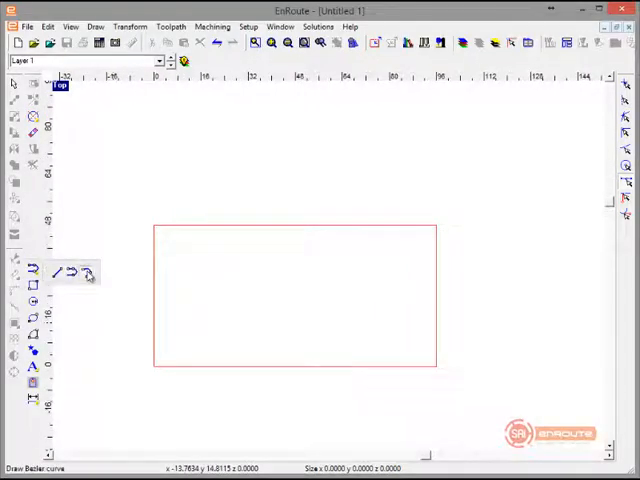
{"action": "left_click", "coordinate": [32, 272]}
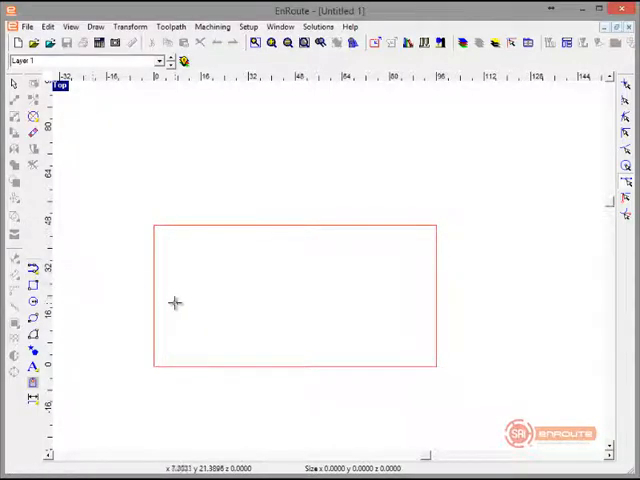
{"action": "left_click_drag", "start_coordinate": [176, 304], "coordinate": [248, 256]}
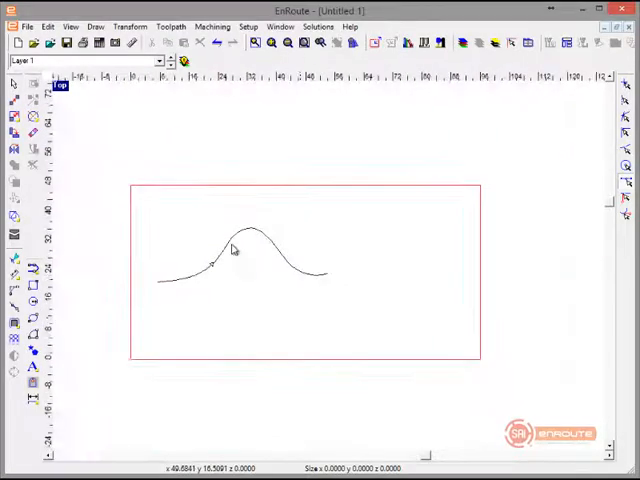
{"action": "left_click", "coordinate": [230, 256]}
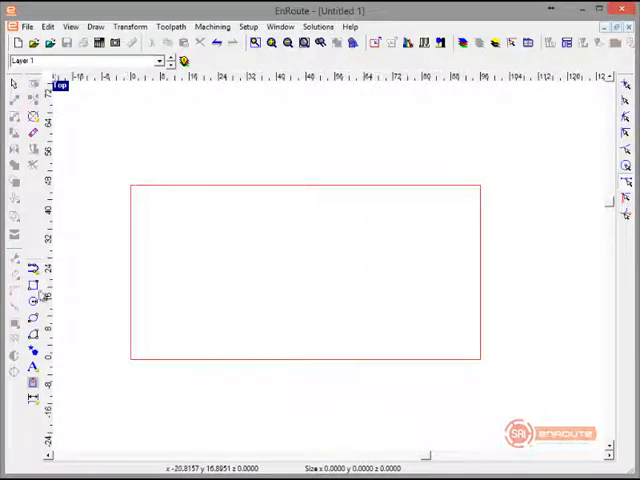
- Draw an ellipse in the lower half of the boundary and apply its size and position
{"action": "left_click", "coordinate": [32, 304]}
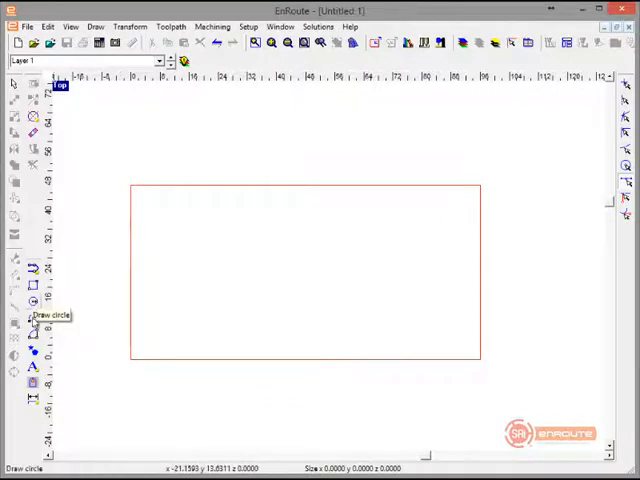
{"action": "left_click", "coordinate": [32, 302]}
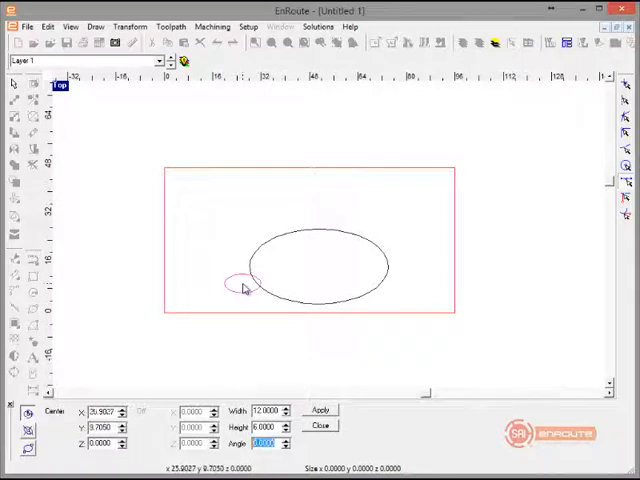
{"action": "left_click", "coordinate": [320, 410]}
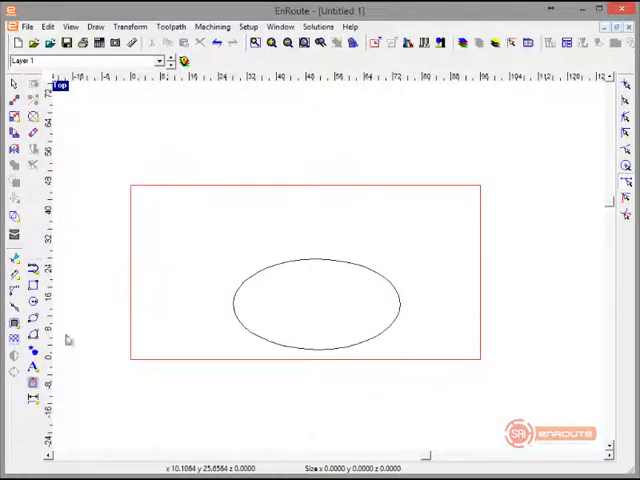
{"action": "mouse_move", "coordinate": [32, 336]}
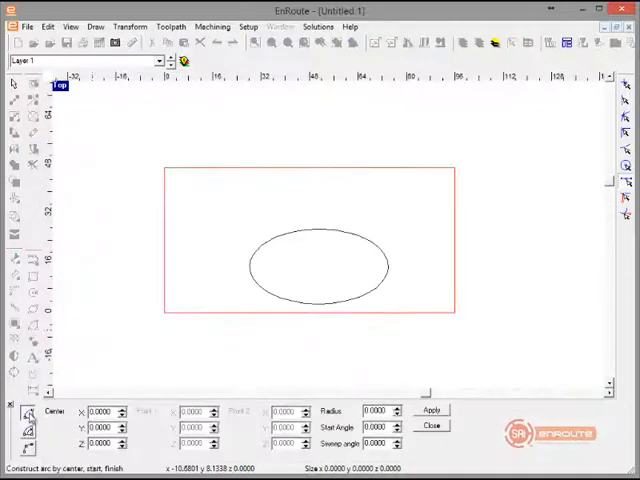
{"action": "mouse_move", "coordinate": [196, 208]}
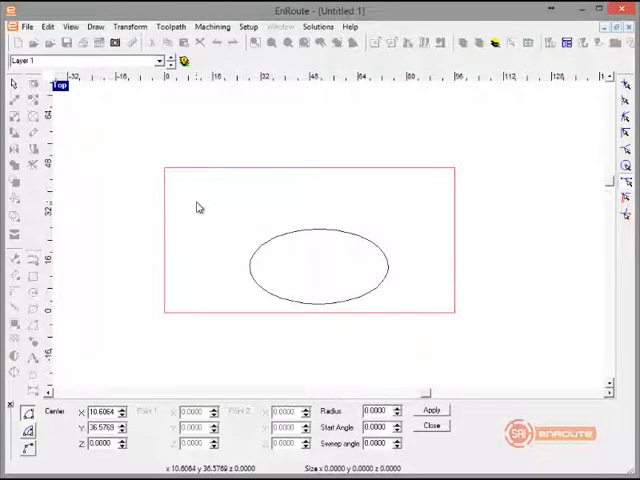
- Drag a semicircular arc above the rectangle's upper left corner, then delete it
{"action": "left_click_drag", "start_coordinate": [196, 200], "coordinate": [268, 200]}
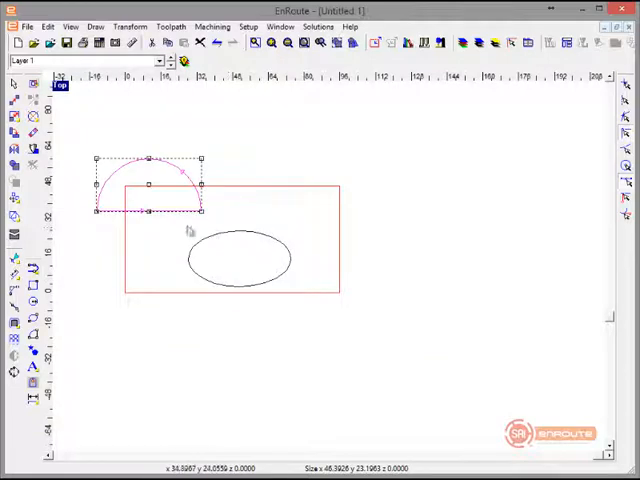
{"action": "key", "text": "Delete"}
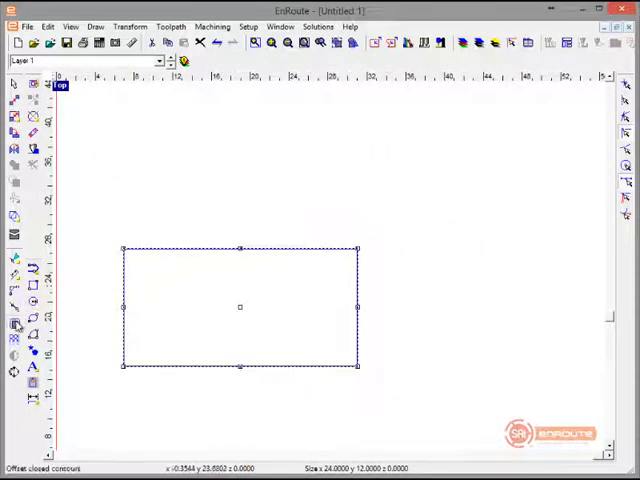
- Offset the rectangle's closed contour and start a three-point arc
{"action": "left_click", "coordinate": [14, 324]}
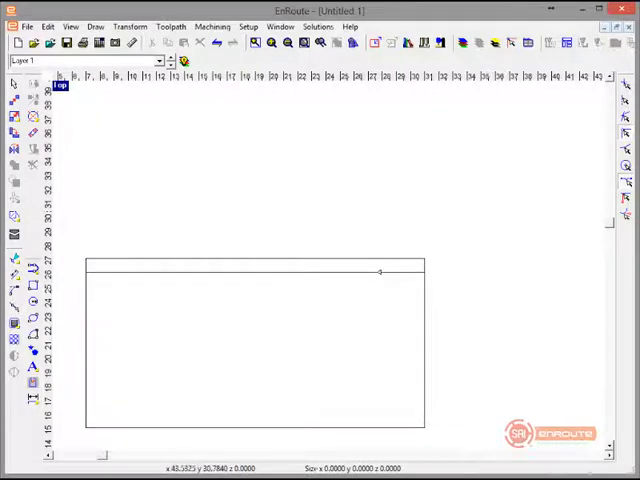
{"action": "mouse_move", "coordinate": [404, 222]}
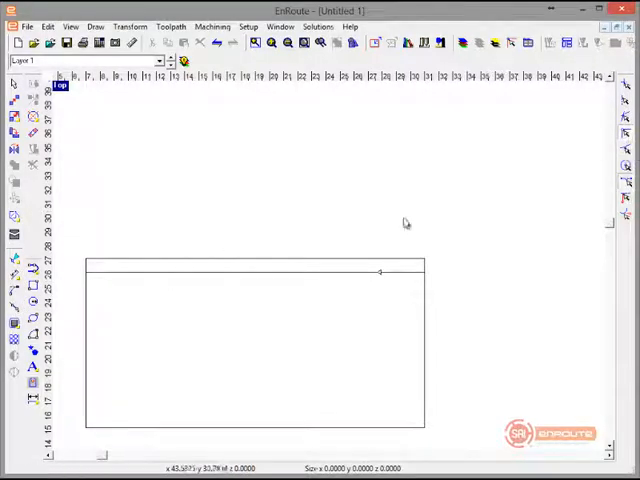
{"action": "mouse_move", "coordinate": [14, 310]}
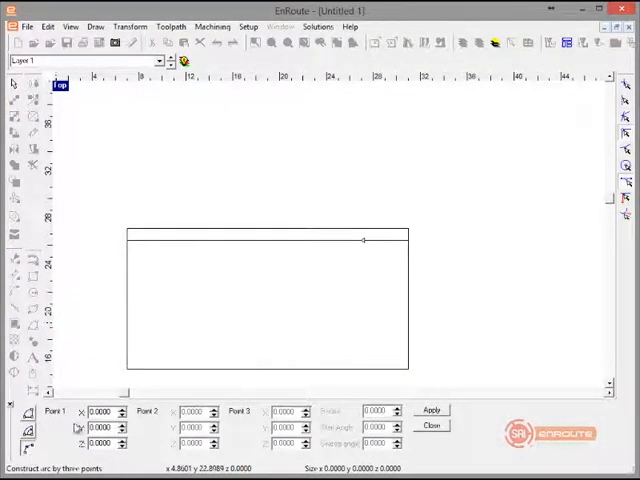
{"action": "left_click", "coordinate": [126, 240]}
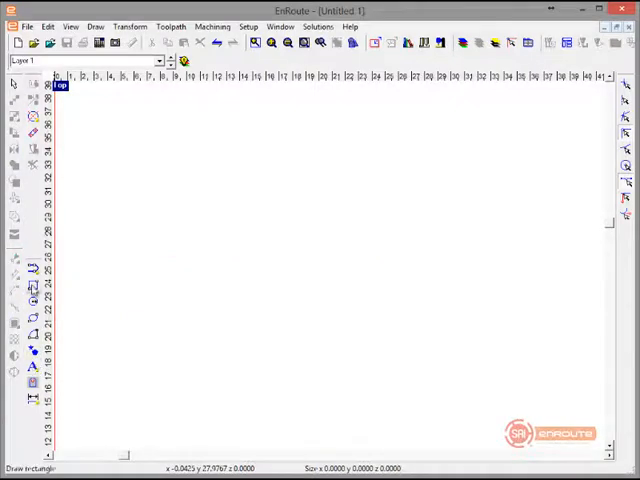
- Place the text 'EnRoute' on the page in a different font
{"action": "left_click", "coordinate": [32, 272]}
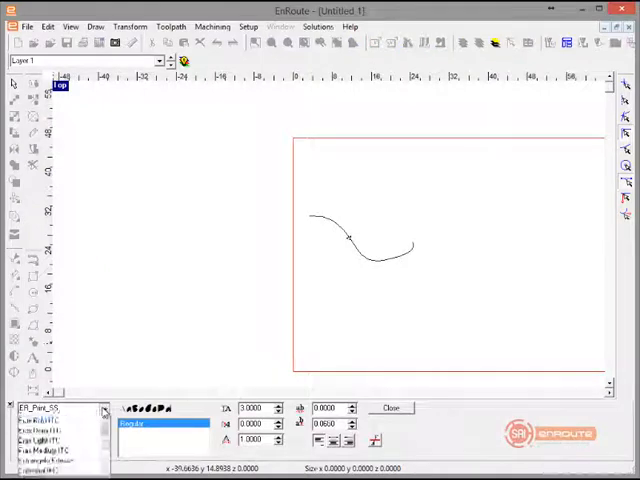
{"action": "left_click", "coordinate": [104, 408]}
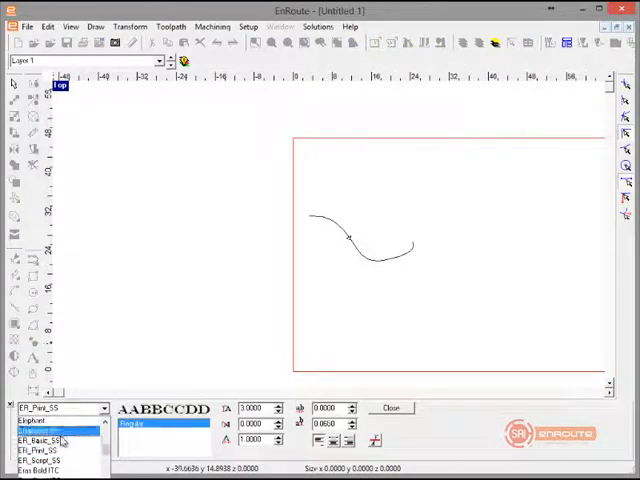
{"action": "left_click", "coordinate": [44, 440]}
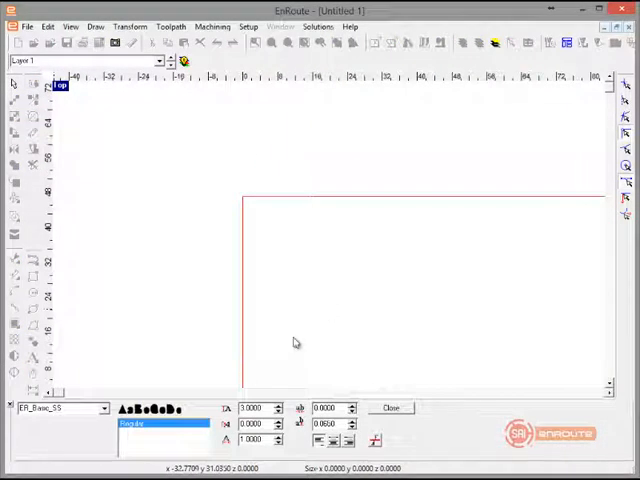
{"action": "type", "text": "EnRoute"}
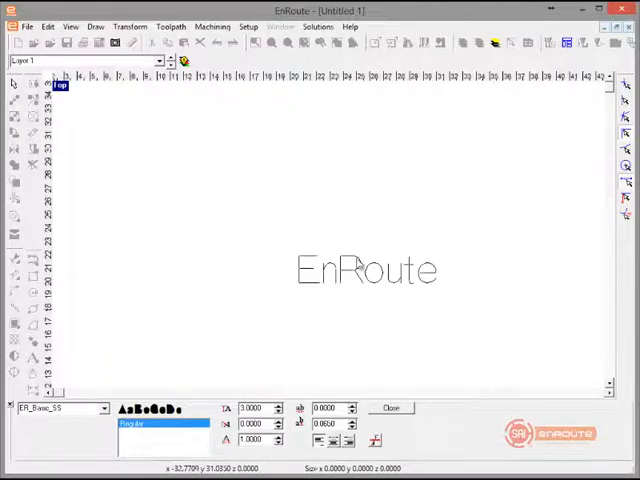
{"action": "left_click", "coordinate": [392, 408]}
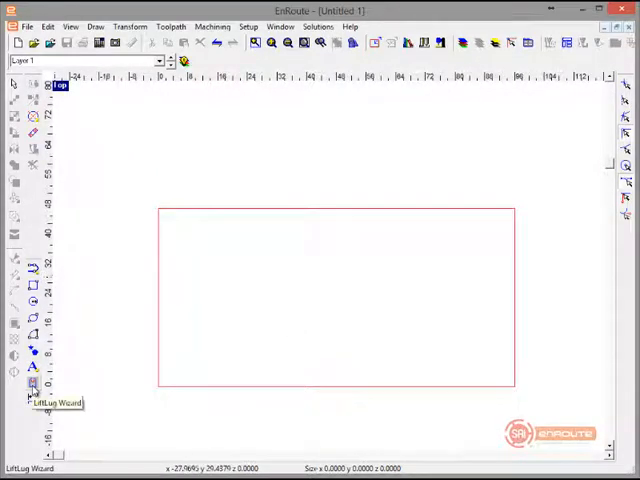
{"action": "left_click", "coordinate": [32, 384]}
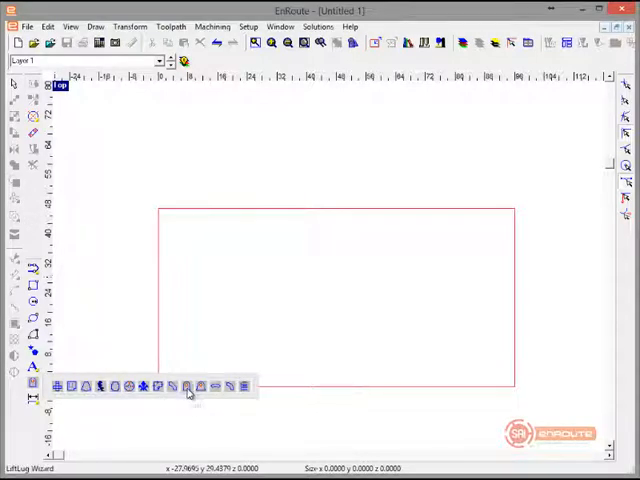
{"action": "left_click", "coordinate": [188, 388]}
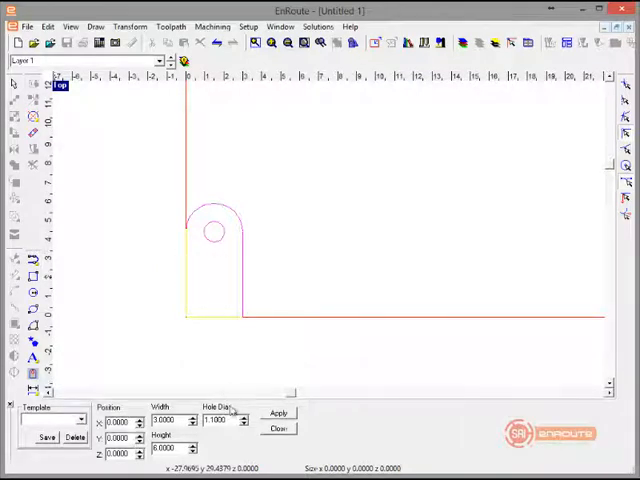
{"action": "left_click", "coordinate": [278, 412]}
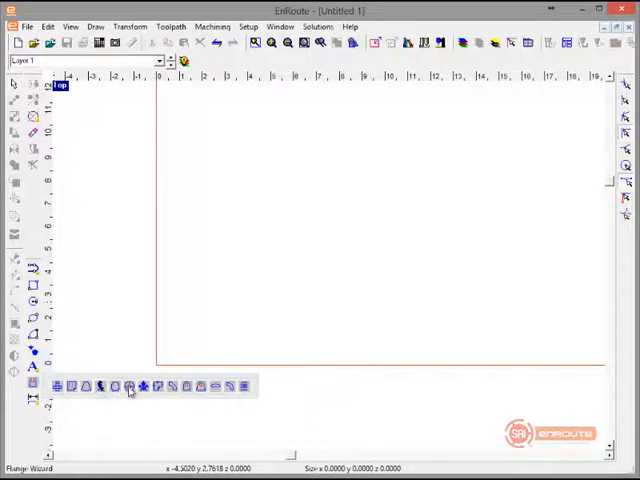
{"action": "left_click", "coordinate": [130, 388]}
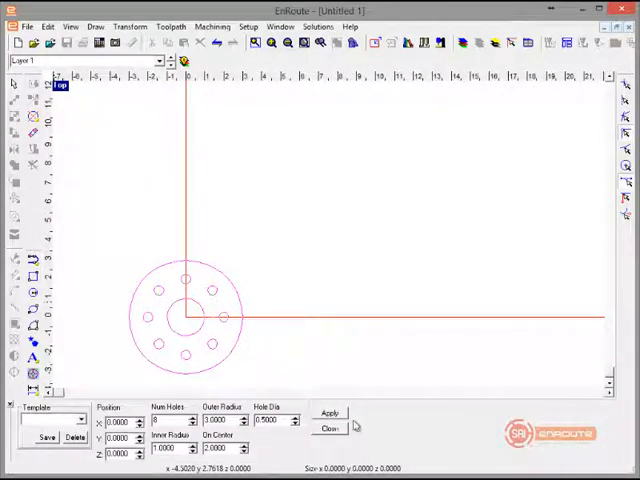
{"action": "left_click", "coordinate": [328, 428]}
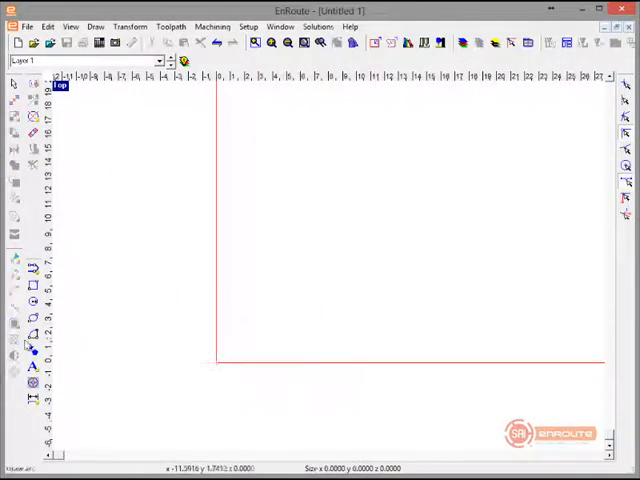
{"action": "mouse_move", "coordinate": [136, 316]}
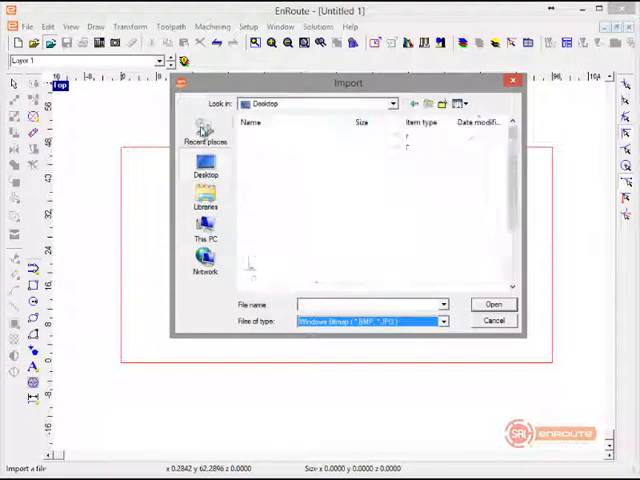
- Browse Recent places into the demo files folder and select the sketch JPG
{"action": "left_click", "coordinate": [204, 136]}
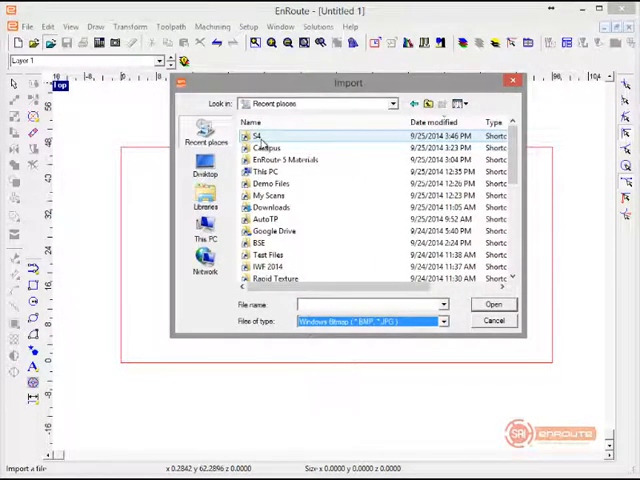
{"action": "double_click", "coordinate": [268, 184]}
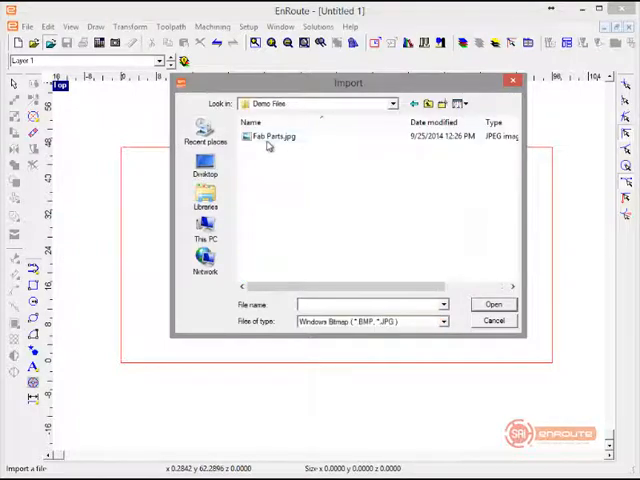
{"action": "left_click", "coordinate": [492, 304]}
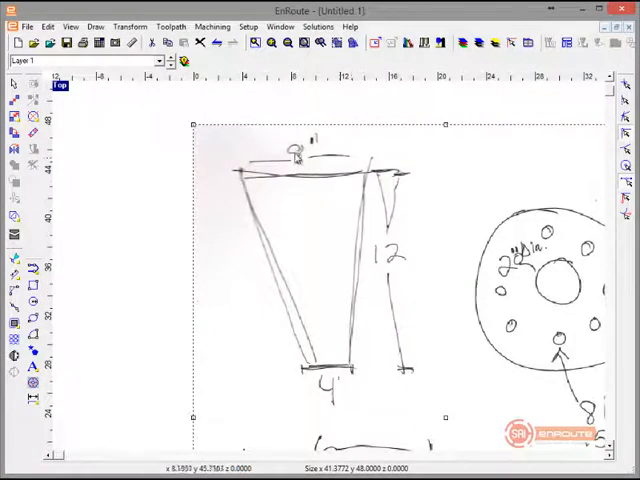
{"action": "mouse_move", "coordinate": [384, 182]}
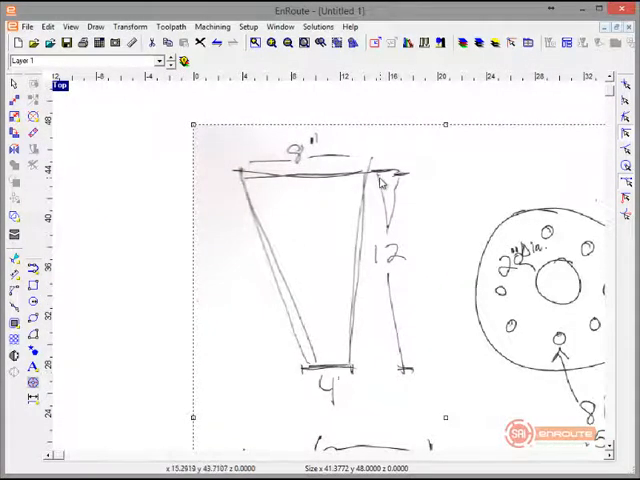
{"action": "mouse_move", "coordinate": [344, 288]}
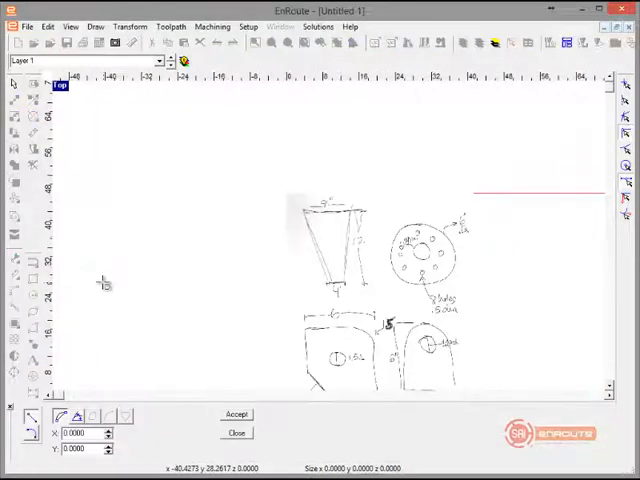
- Accept the imported sketch's placement on the page
{"action": "left_click", "coordinate": [104, 284]}
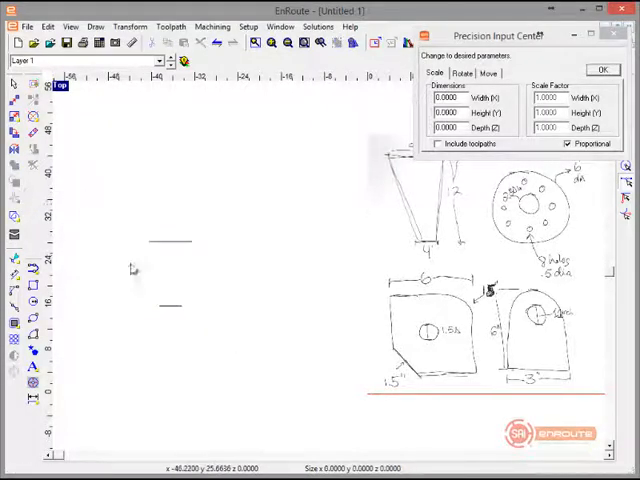
{"action": "mouse_move", "coordinate": [156, 284]}
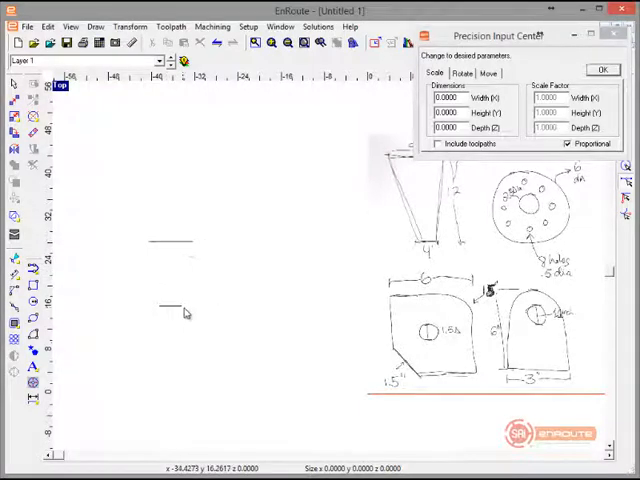
{"action": "mouse_move", "coordinate": [164, 232]}
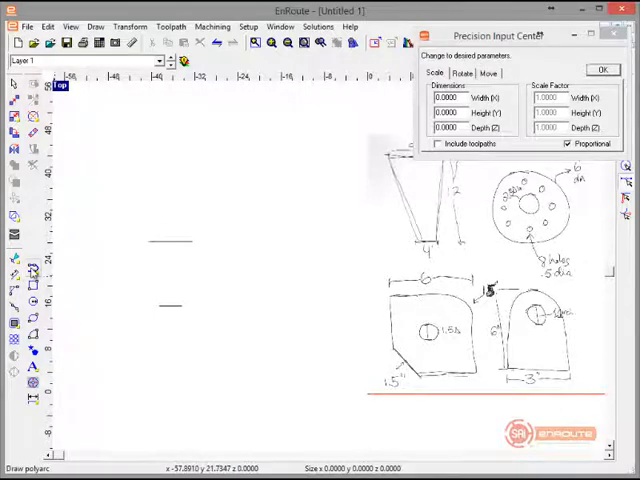
{"action": "mouse_move", "coordinate": [136, 248]}
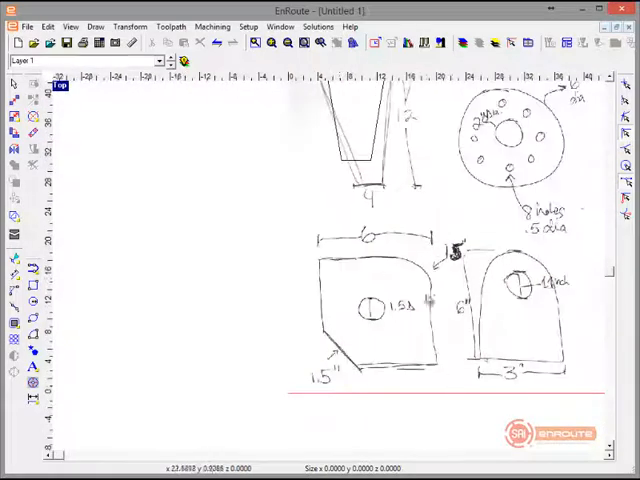
{"action": "mouse_move", "coordinate": [388, 344]}
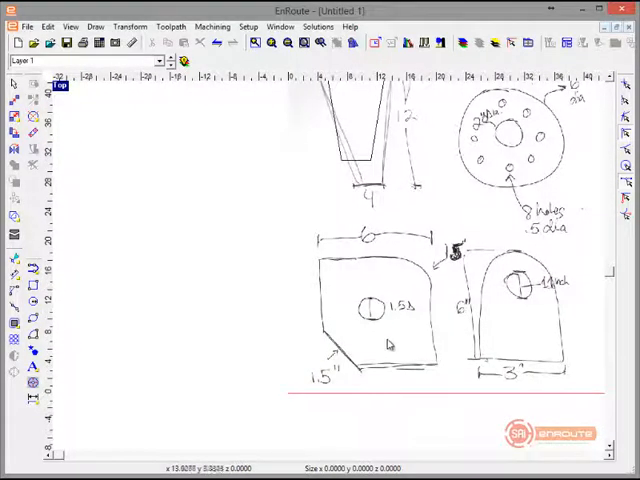
{"action": "mouse_move", "coordinate": [444, 278]}
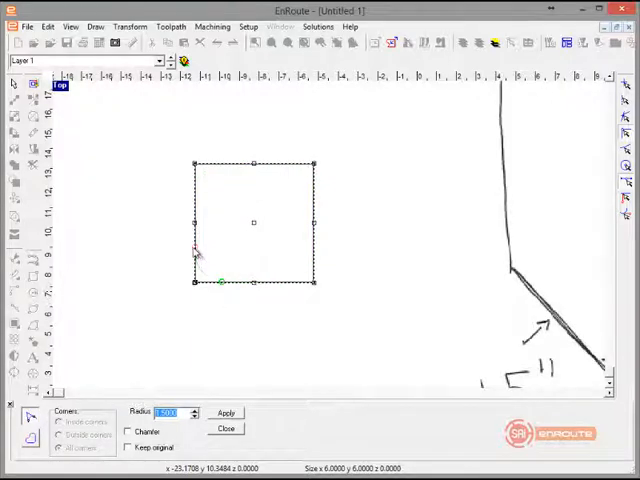
- Fillet the square's bottom-left corner with the set radius
{"action": "left_click", "coordinate": [224, 412]}
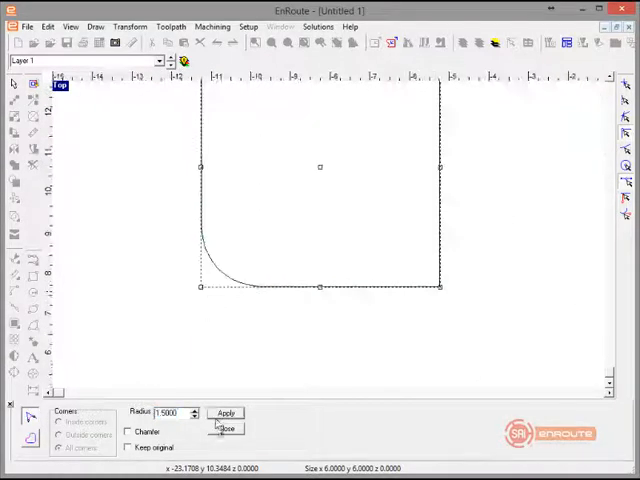
{"action": "left_click", "coordinate": [224, 428]}
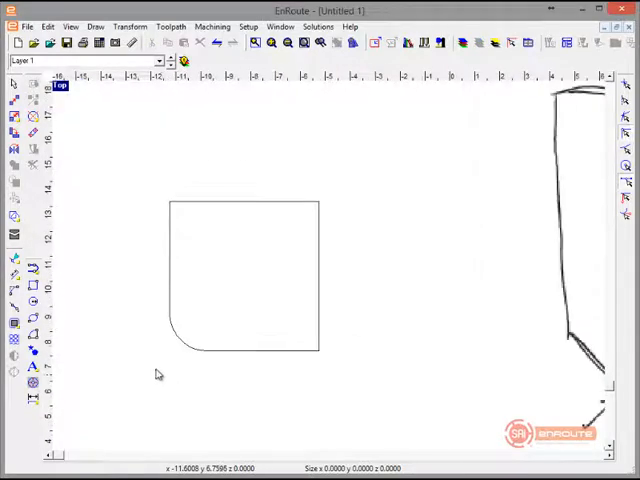
{"action": "mouse_move", "coordinate": [284, 226]}
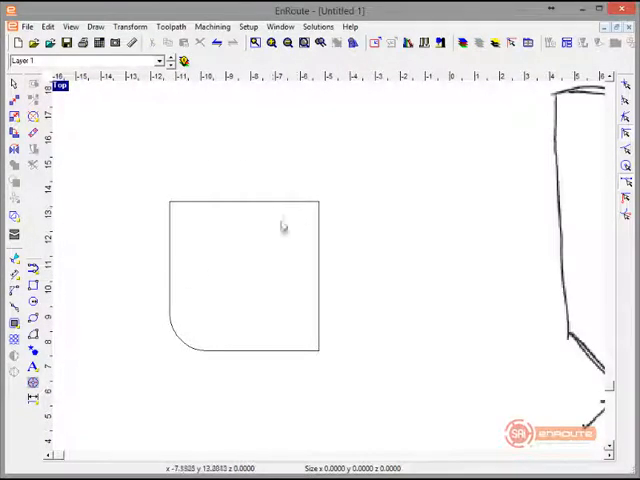
{"action": "mouse_move", "coordinate": [270, 206]}
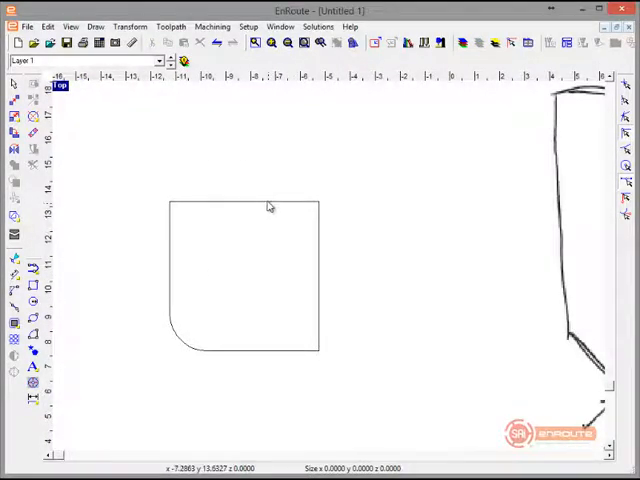
- Chamfer the square's top-right corner at an angle
{"action": "left_click", "coordinate": [244, 276]}
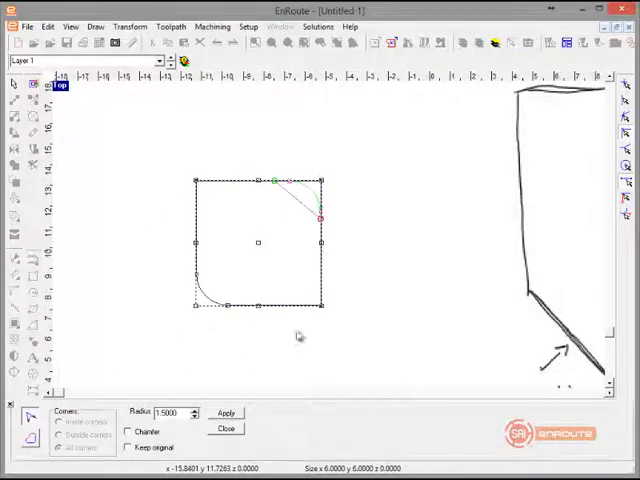
{"action": "left_click", "coordinate": [224, 428]}
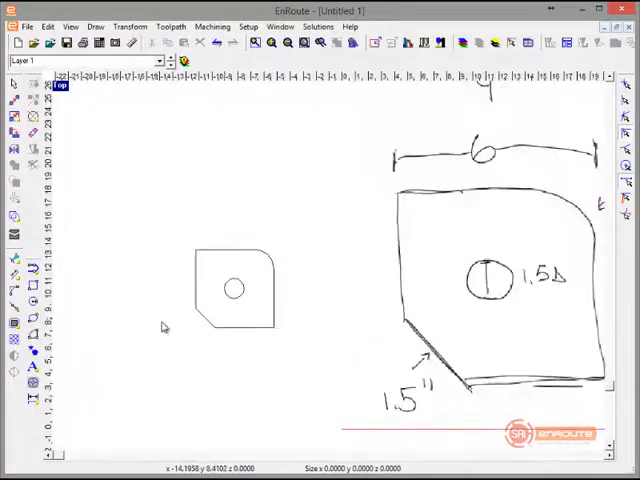
- Select the square part together with its centered hole
{"action": "left_click", "coordinate": [232, 288]}
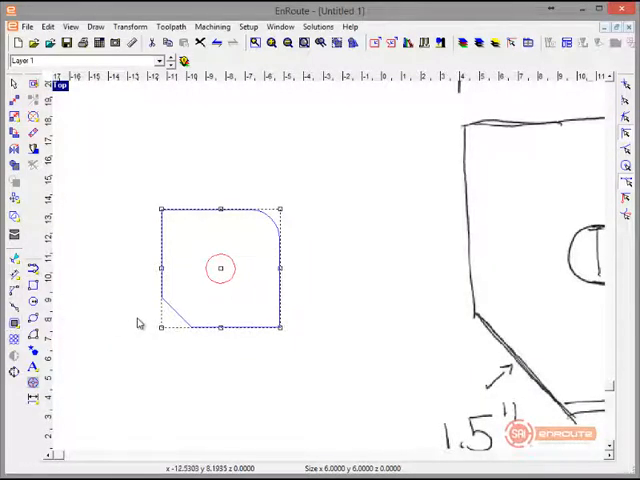
{"action": "mouse_move", "coordinate": [150, 272]}
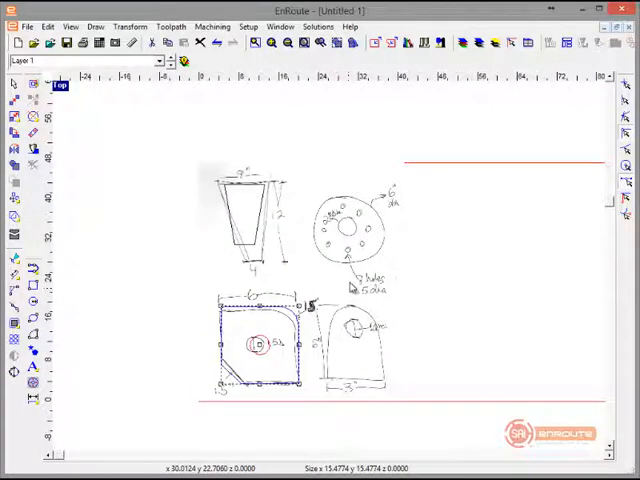
{"action": "mouse_move", "coordinate": [358, 388]}
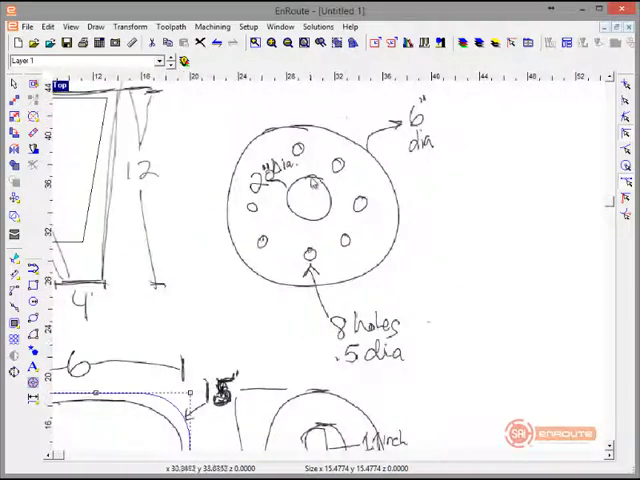
{"action": "mouse_move", "coordinate": [338, 224]}
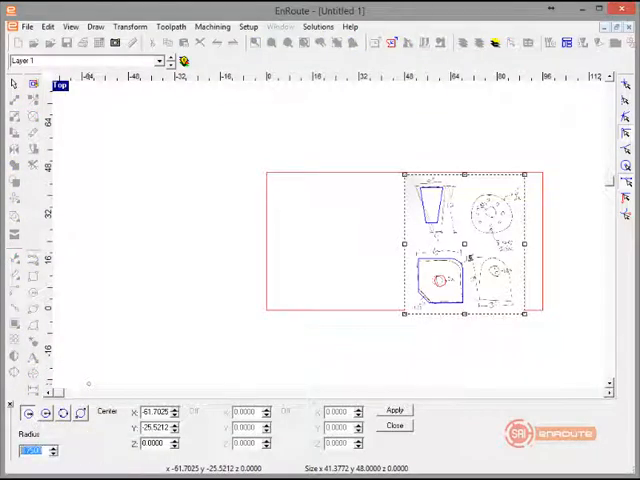
- Enter the circle's center coordinates at the drawing origin
{"action": "left_click", "coordinate": [394, 410]}
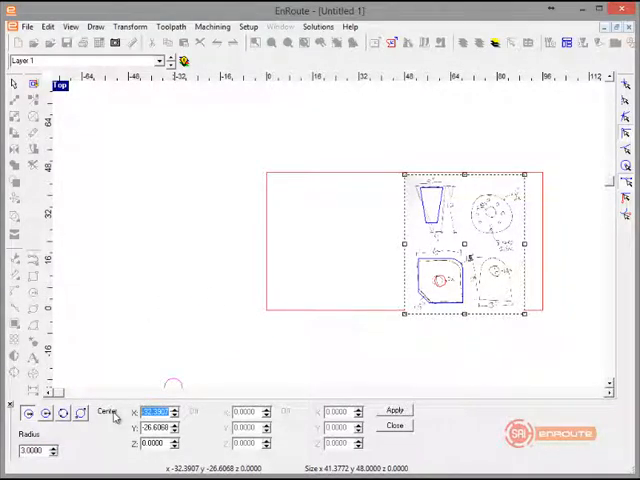
{"action": "left_click", "coordinate": [394, 410]}
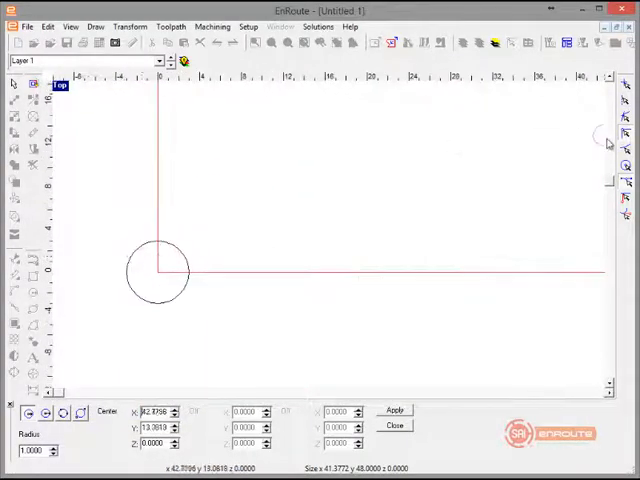
{"action": "mouse_move", "coordinate": [368, 236]}
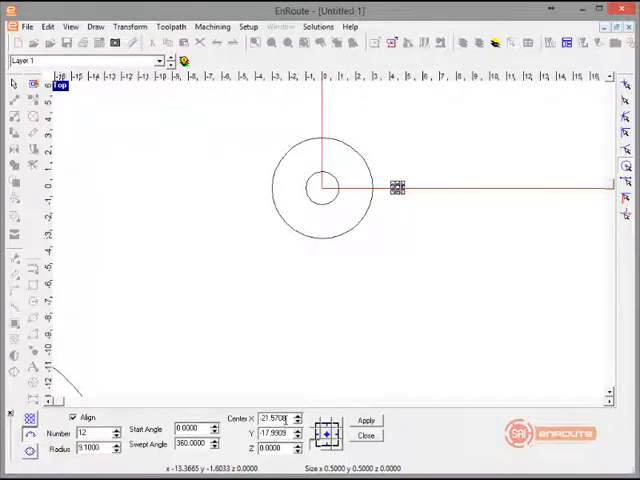
- Array eight bolt holes over 360° around the flange at the adjusted ring radius
{"action": "left_click", "coordinate": [366, 420]}
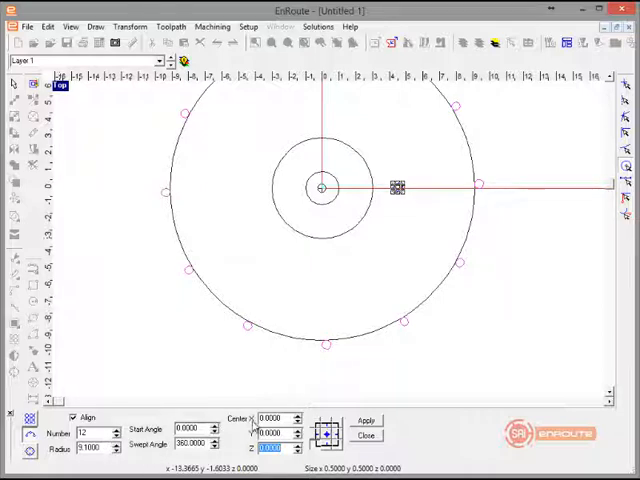
{"action": "left_click", "coordinate": [328, 432]}
{"action": "type", "text": "8"}
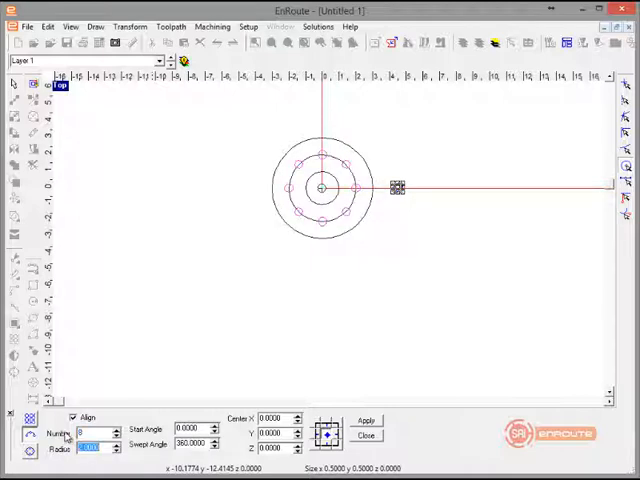
{"action": "left_click", "coordinate": [368, 420]}
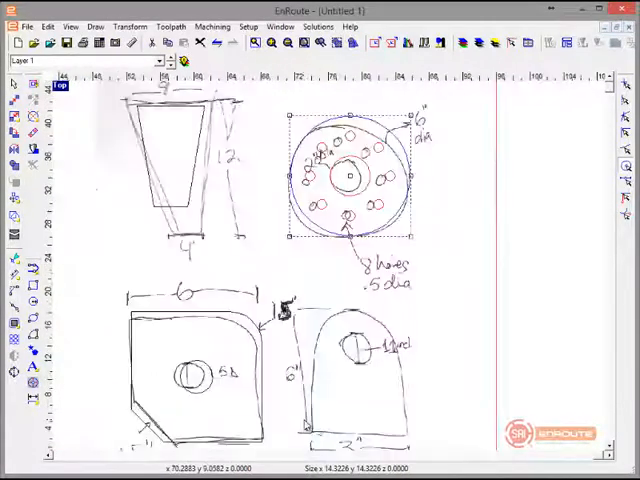
- Zoom and pan the view to recentre the new tall rectangle
{"action": "scroll", "scroll_direction": "down", "scroll_amount": 3}
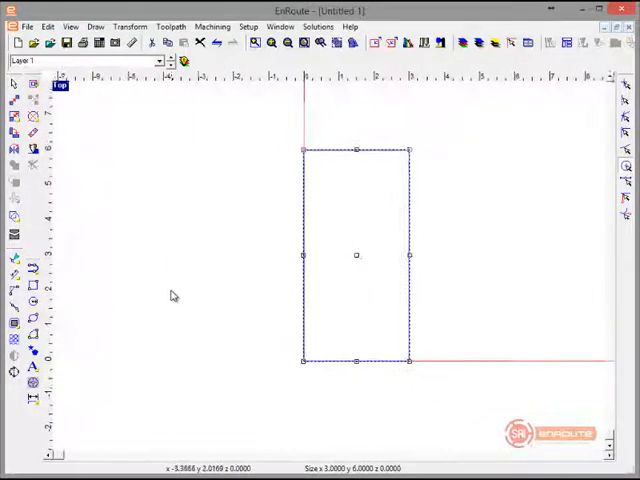
{"action": "left_click_drag", "start_coordinate": [356, 252], "coordinate": [292, 272]}
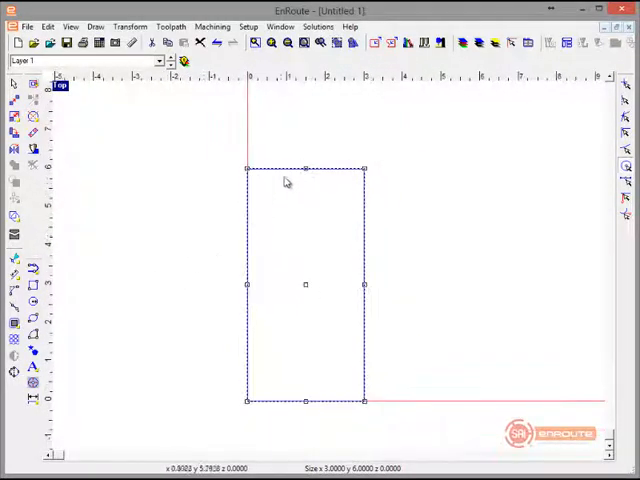
{"action": "mouse_move", "coordinate": [186, 254]}
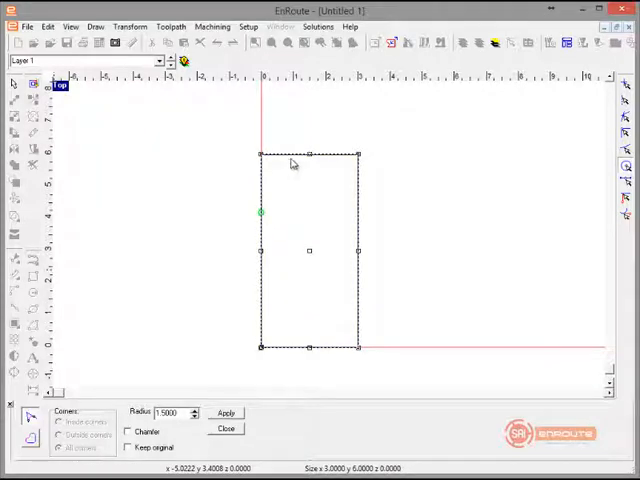
- Fillet the rectangle's top-left and top-right corners into an arched lug top
{"action": "left_click", "coordinate": [224, 412]}
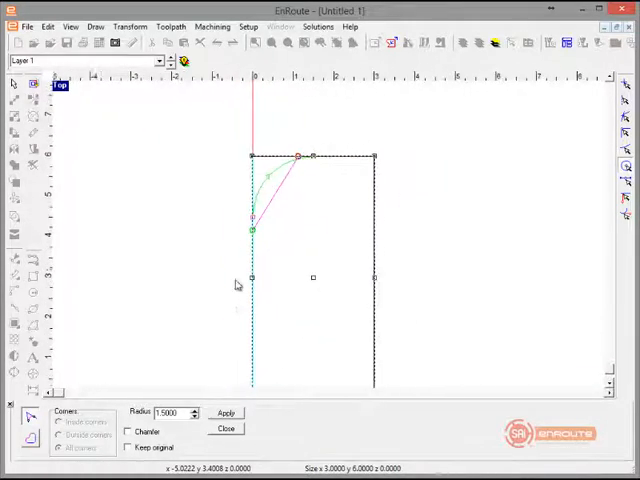
{"action": "left_click", "coordinate": [226, 412]}
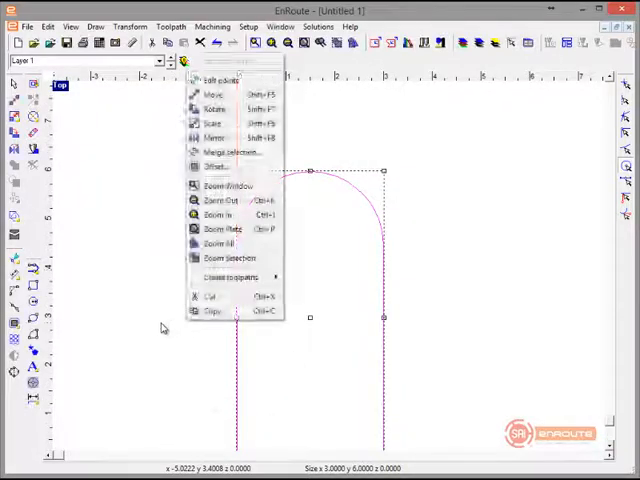
{"action": "left_click", "coordinate": [216, 244]}
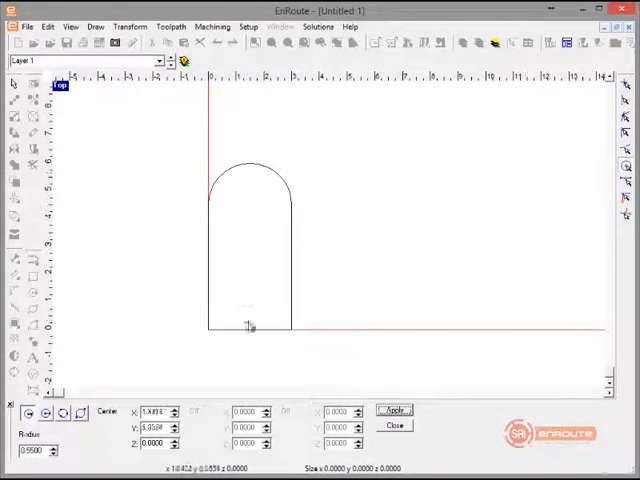
{"action": "mouse_move", "coordinate": [380, 176]}
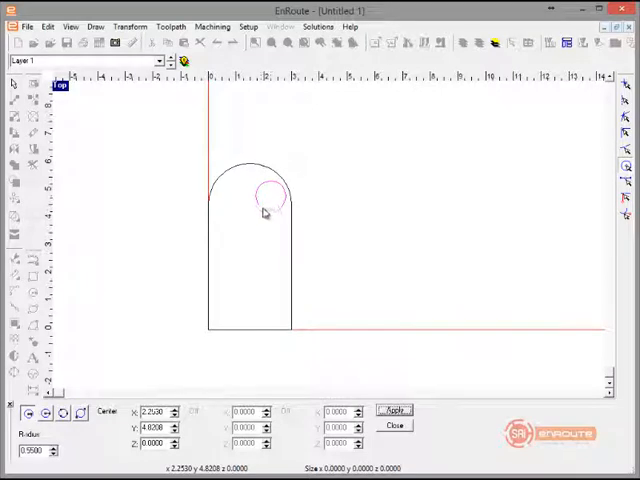
- Zoom on the lug's arc and run the join segments command on its outline
{"action": "left_click_drag", "start_coordinate": [262, 200], "coordinate": [258, 164]}
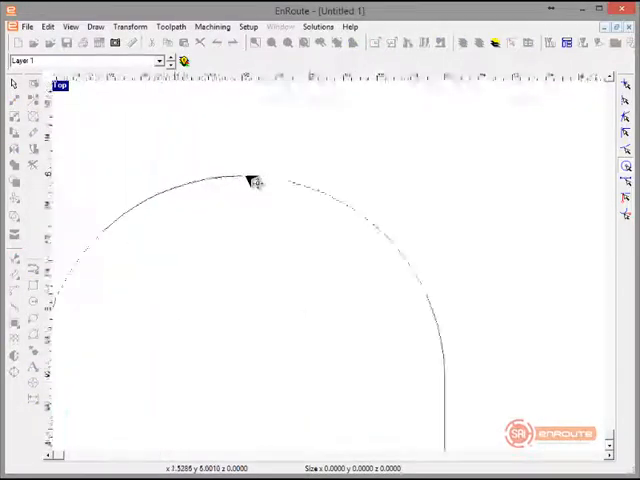
{"action": "right_click", "coordinate": [244, 180]}
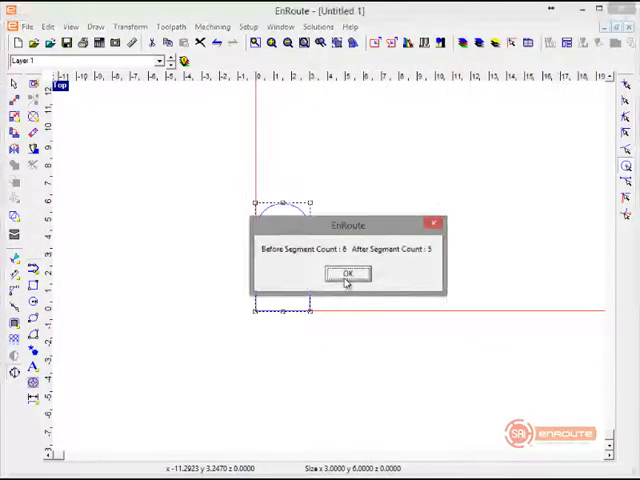
- Dismiss the report, place a hole at the arc's center, and start a new rectangle
{"action": "left_click", "coordinate": [344, 274]}
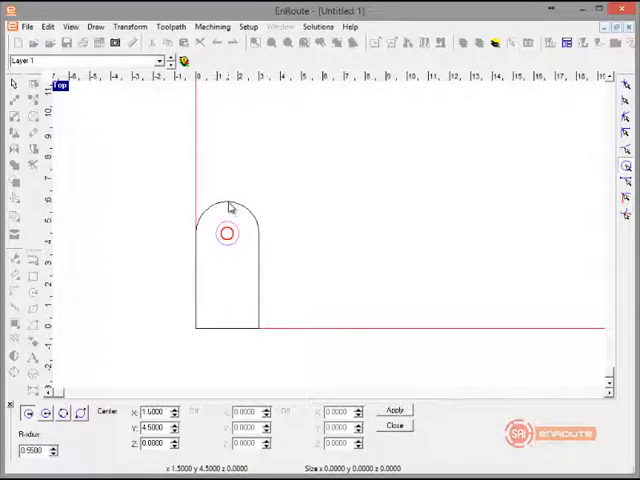
{"action": "left_click", "coordinate": [394, 424]}
{"action": "type", "text": "4"}
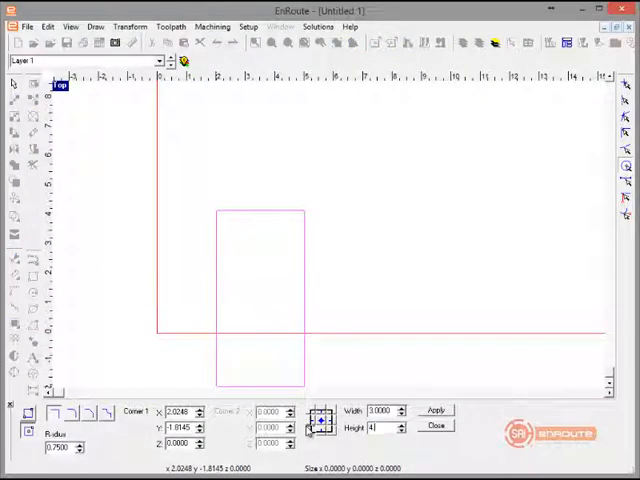
{"action": "left_click", "coordinate": [432, 424]}
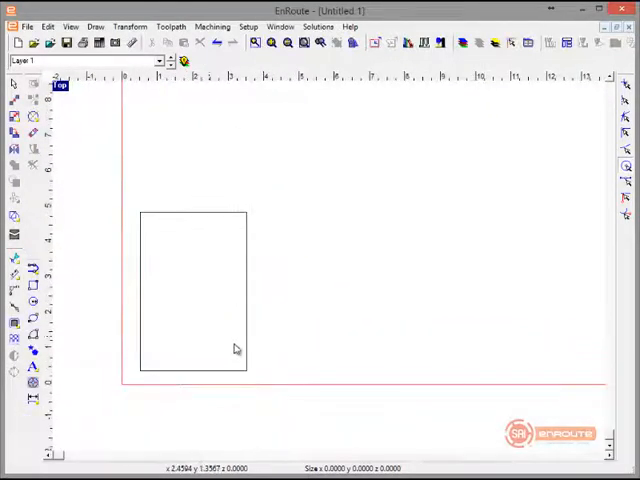